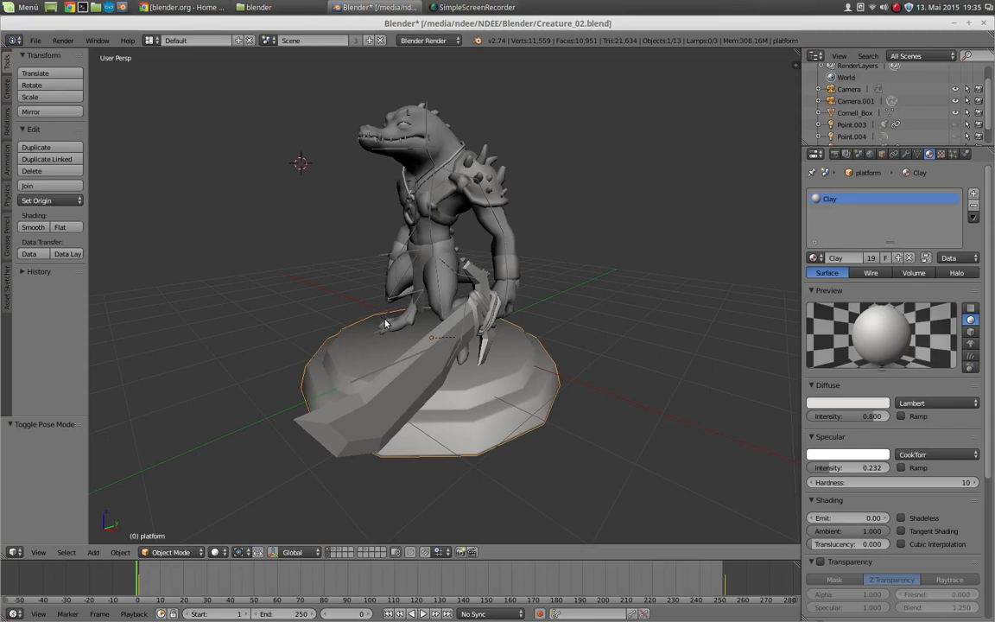
{"action": "mouse_move", "coordinate": [393, 312]}
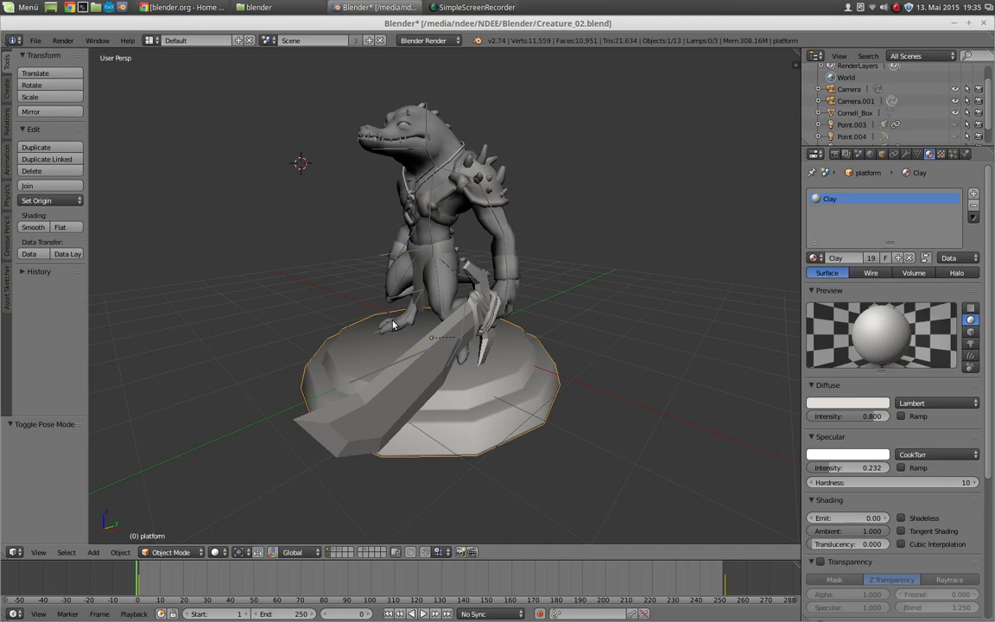
{"action": "mouse_move", "coordinate": [390, 302]}
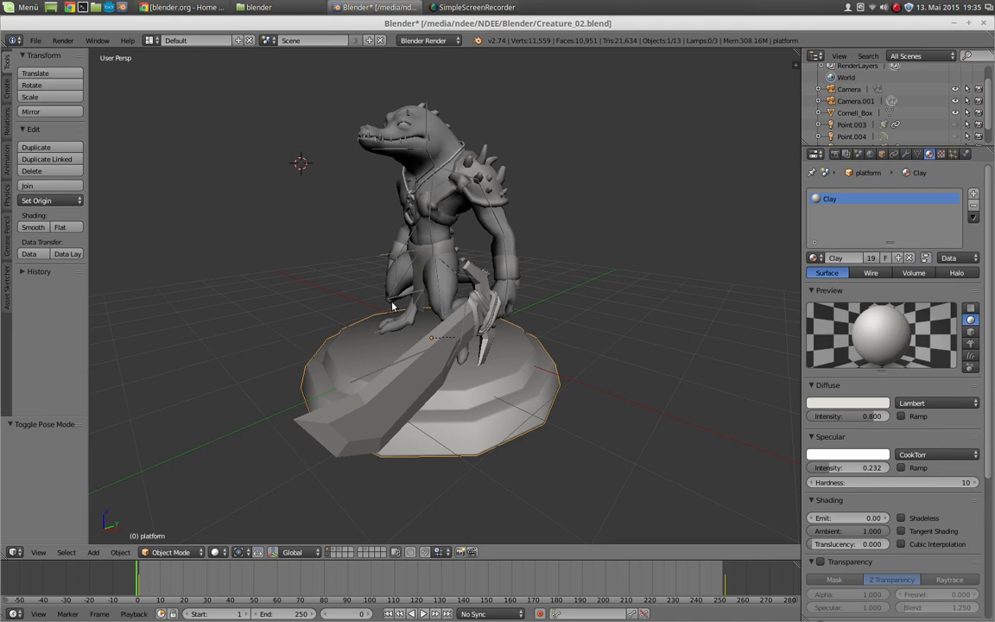
{"action": "mouse_move", "coordinate": [336, 219]}
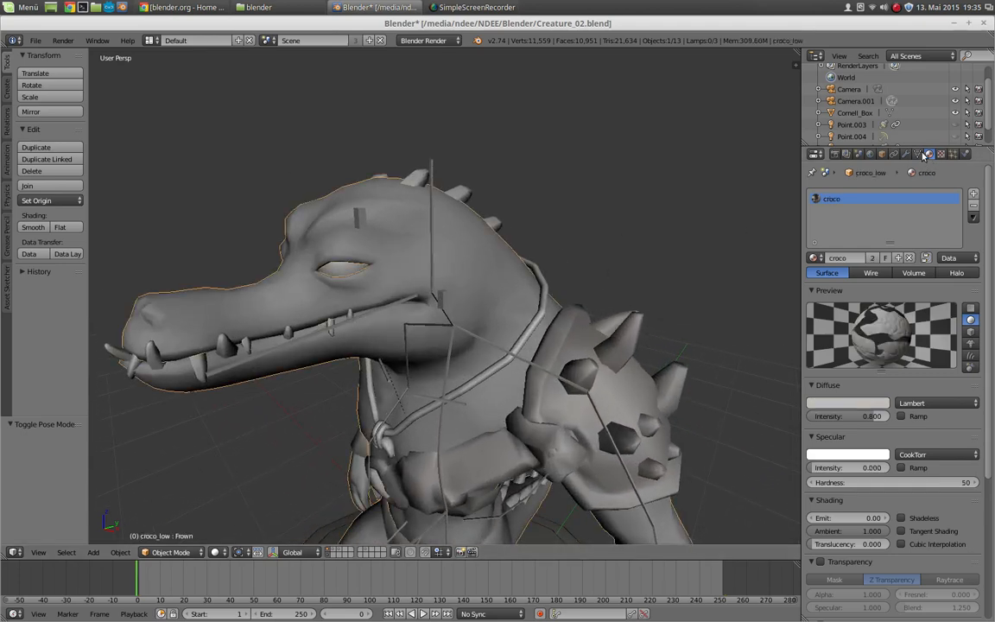
Step: Show the shape key list of the croco_low mesh, with Frown active
{"action": "left_click", "coordinate": [918, 154]}
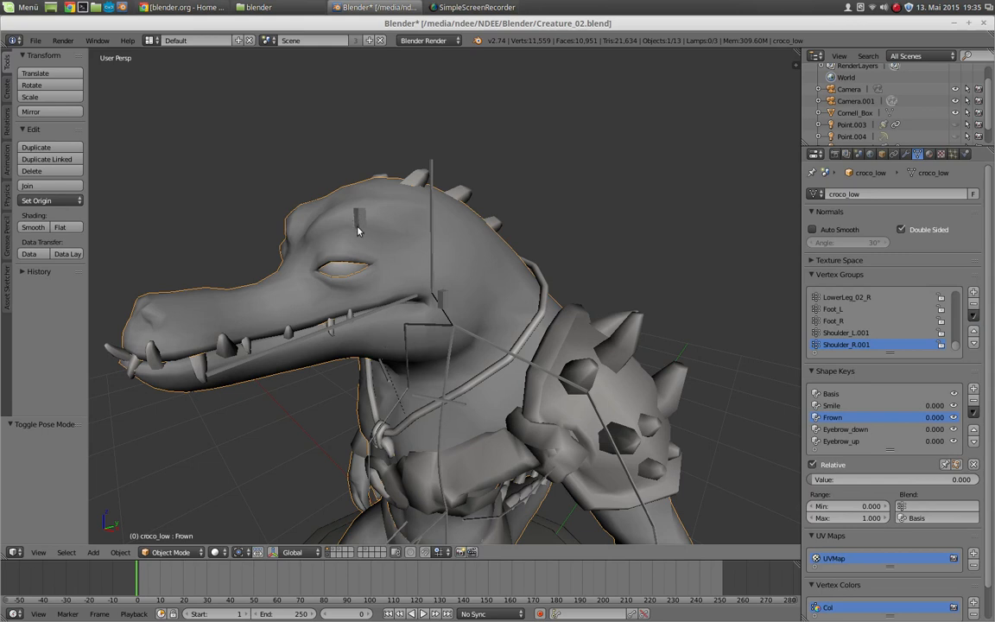
{"action": "mouse_move", "coordinate": [401, 244]}
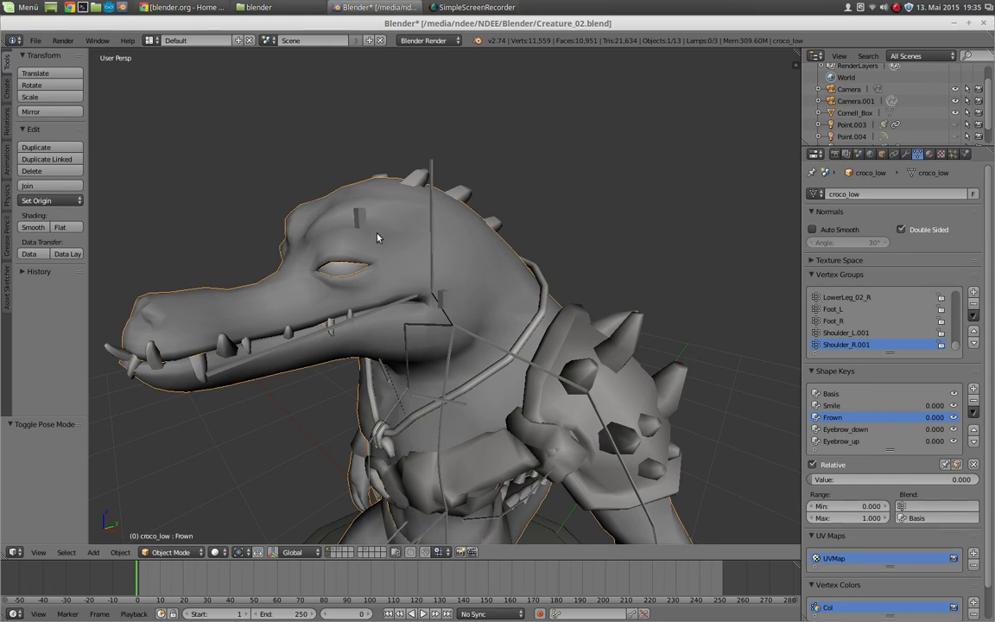
{"action": "mouse_move", "coordinate": [363, 228]}
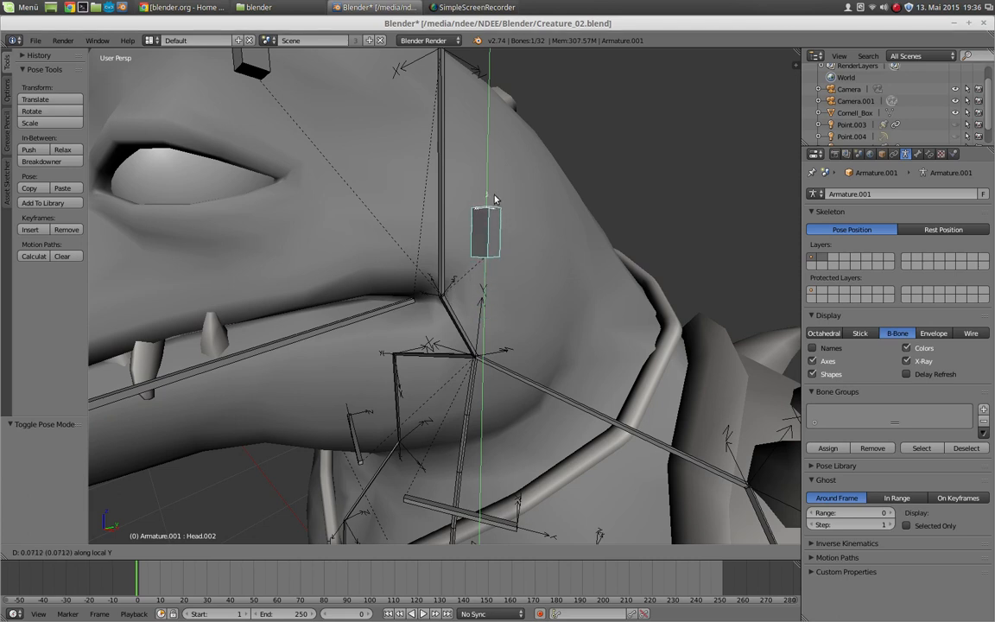
{"action": "mouse_move", "coordinate": [494, 198]}
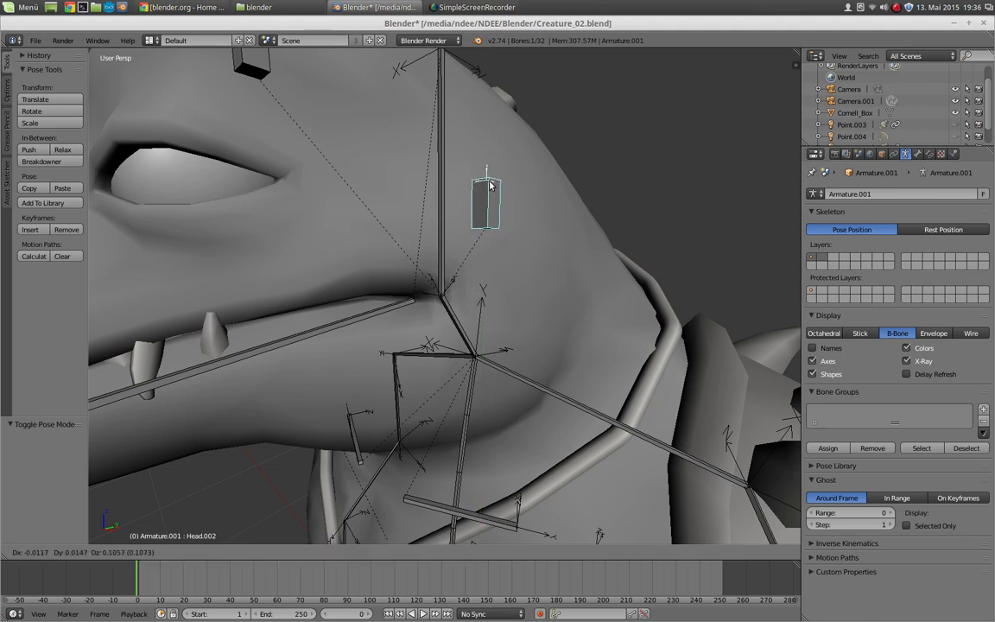
Step: Pick bone Head.002, then select the creature mesh and add the armature to the selection
{"action": "left_click", "coordinate": [515, 207]}
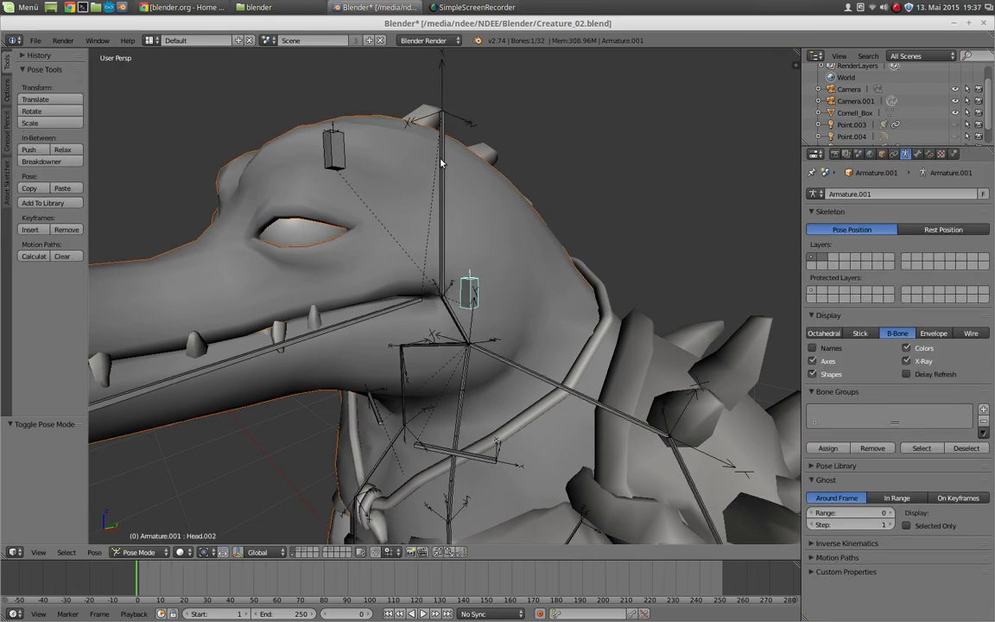
{"action": "left_click", "coordinate": [138, 552]}
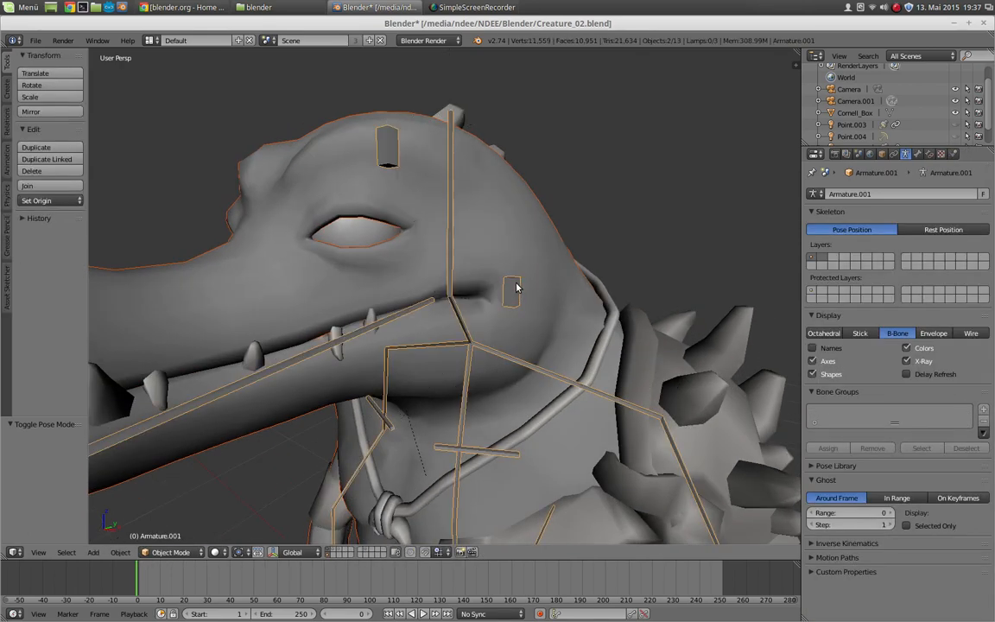
{"action": "left_click", "coordinate": [515, 290]}
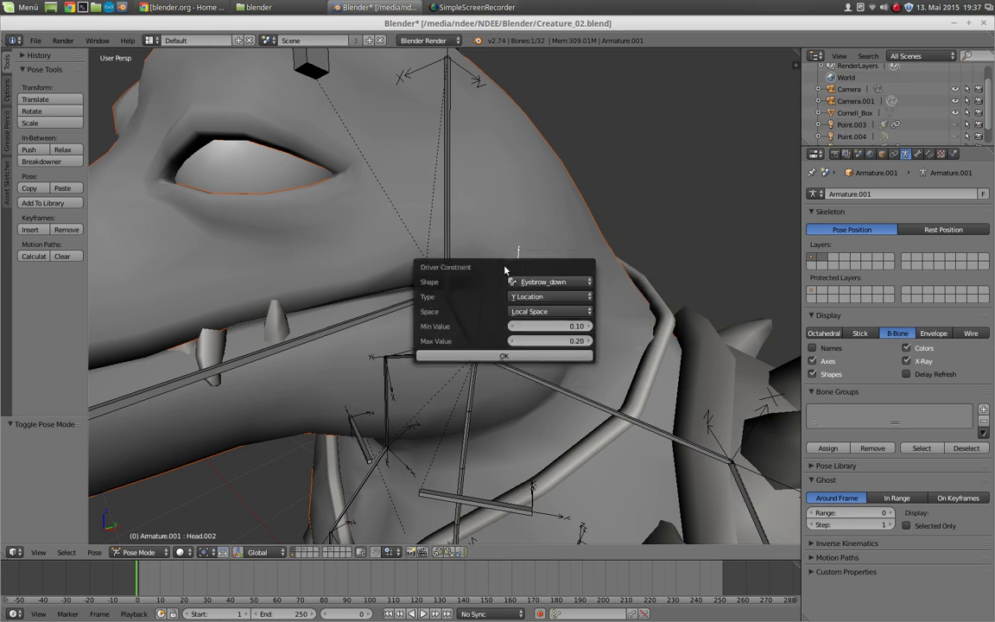
{"action": "mouse_move", "coordinate": [499, 318]}
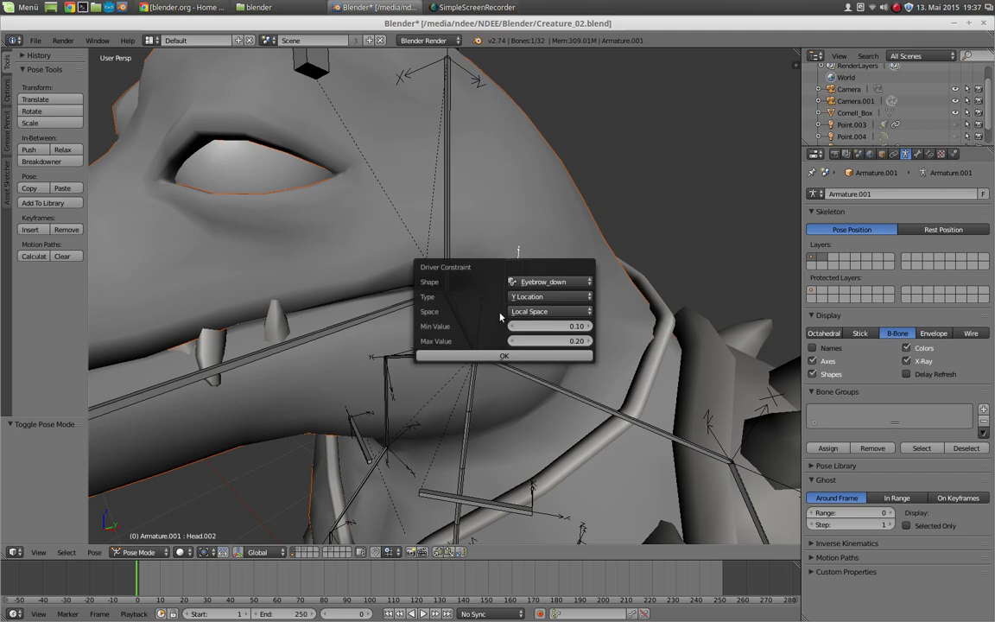
Step: Drive the Smile shape key from Head.002's Y location with range 0 to 0.1 and confirm
{"action": "left_click", "coordinate": [549, 282]}
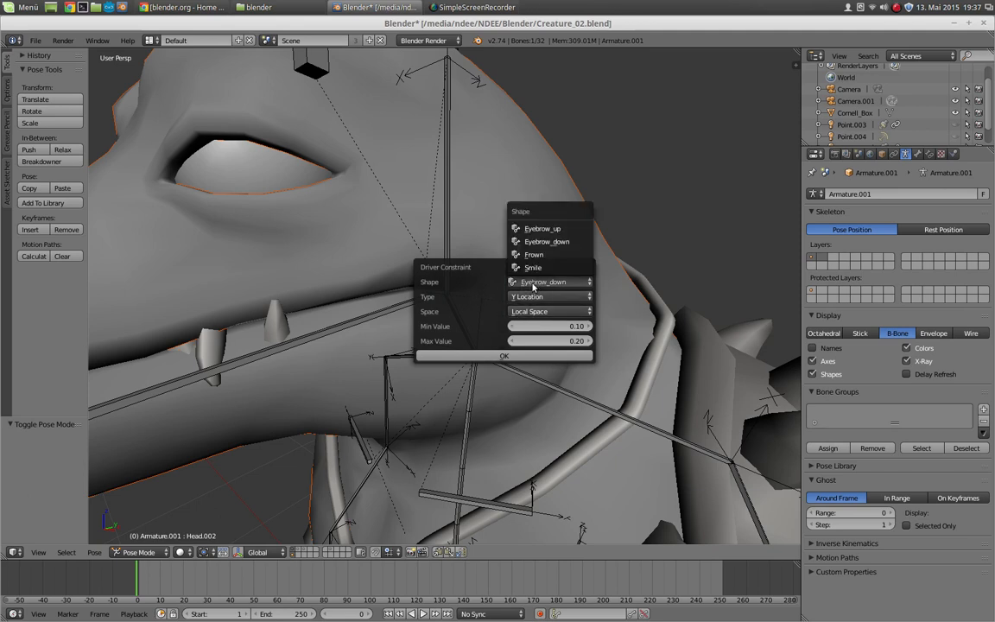
{"action": "mouse_move", "coordinate": [533, 254]}
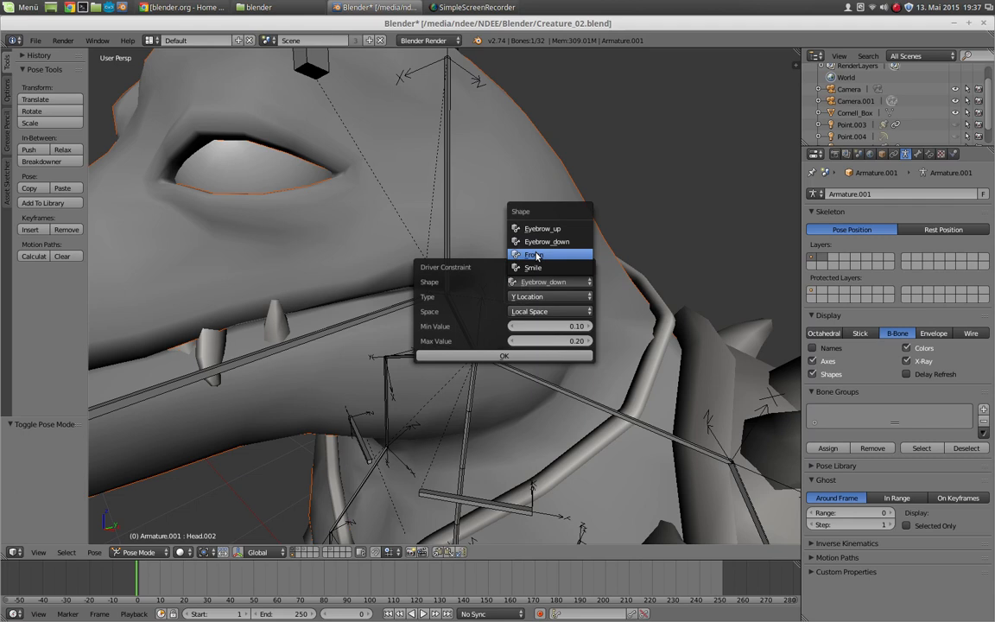
{"action": "left_click", "coordinate": [532, 266]}
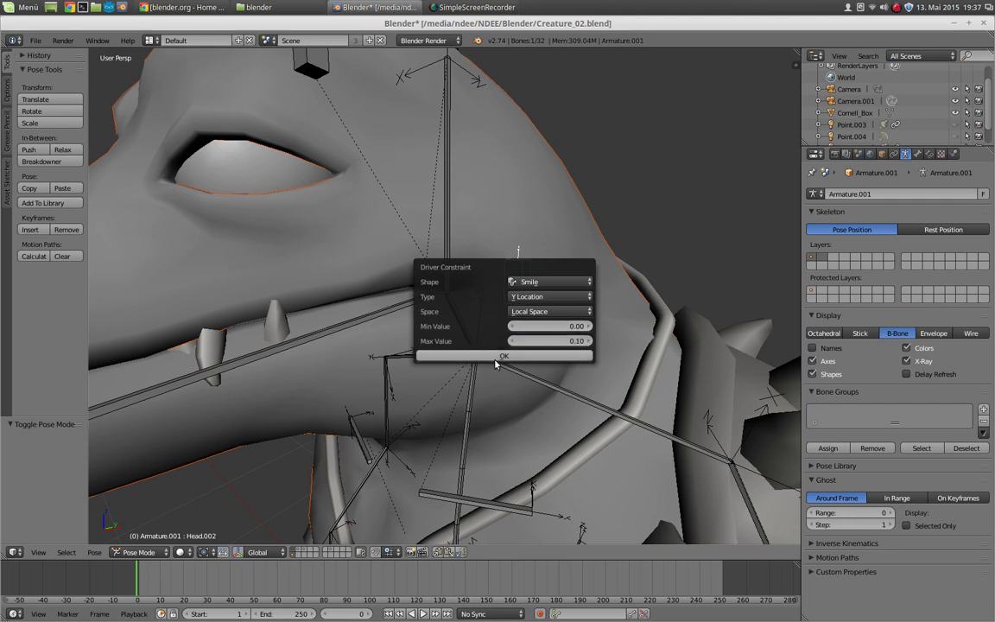
{"action": "left_click", "coordinate": [504, 356]}
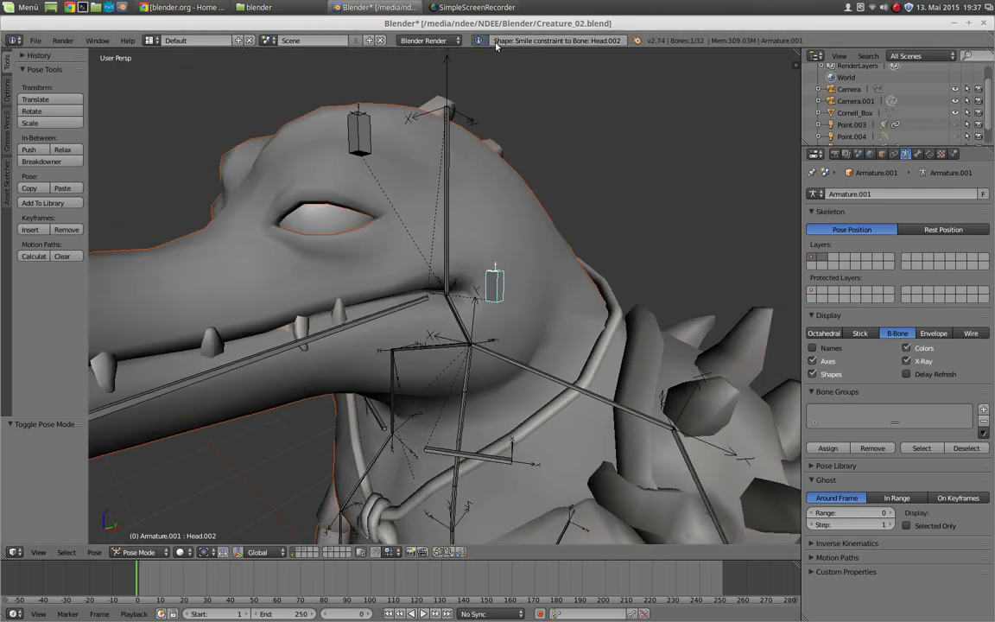
{"action": "mouse_move", "coordinate": [608, 47]}
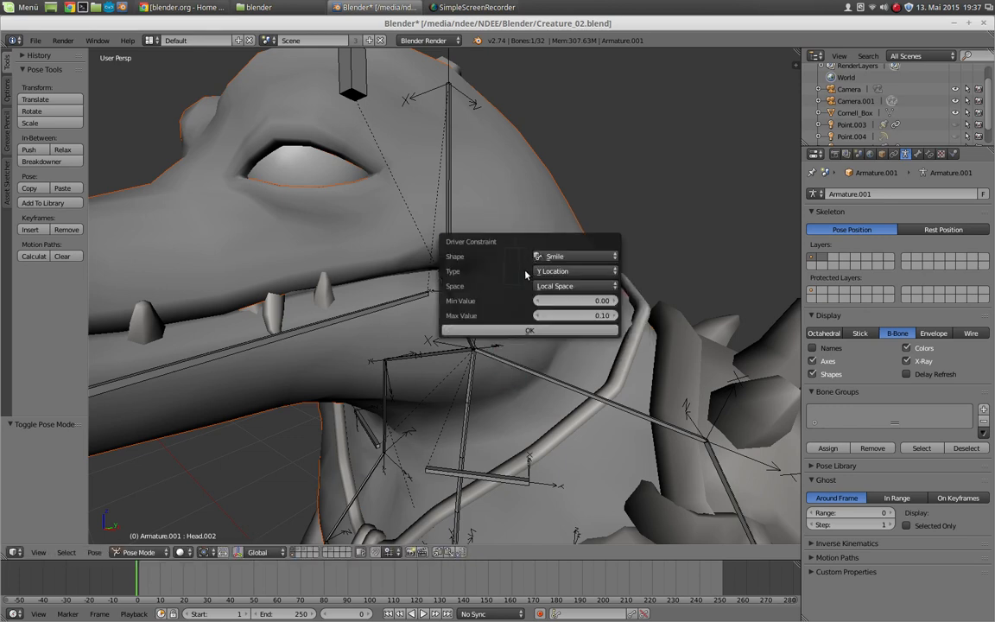
Step: Drive the Frown shape key from bone Head.002 and confirm, then inspect the mouth area
{"action": "left_click", "coordinate": [574, 255]}
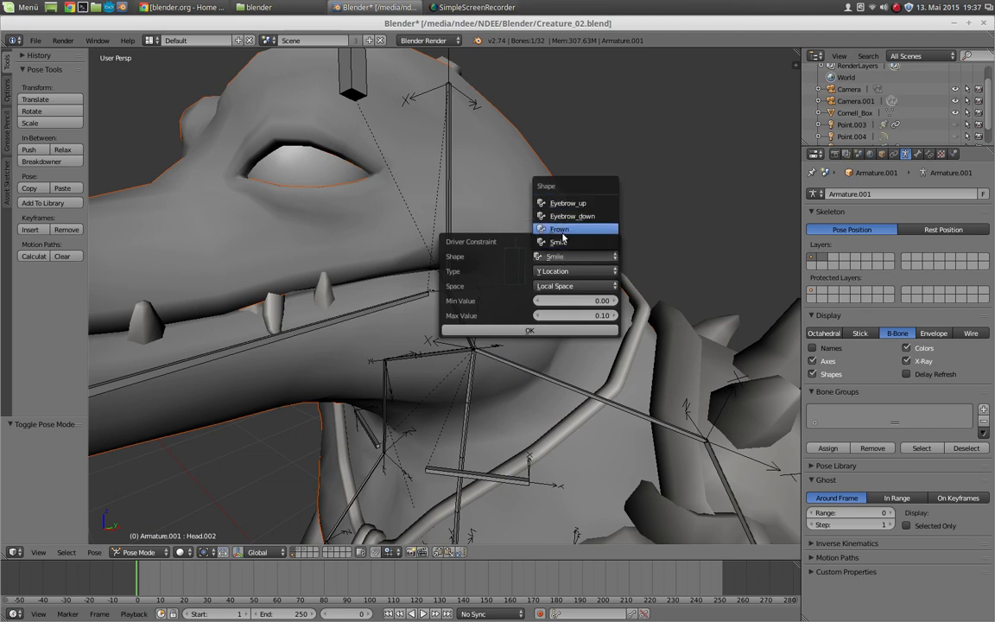
{"action": "left_click", "coordinate": [559, 228]}
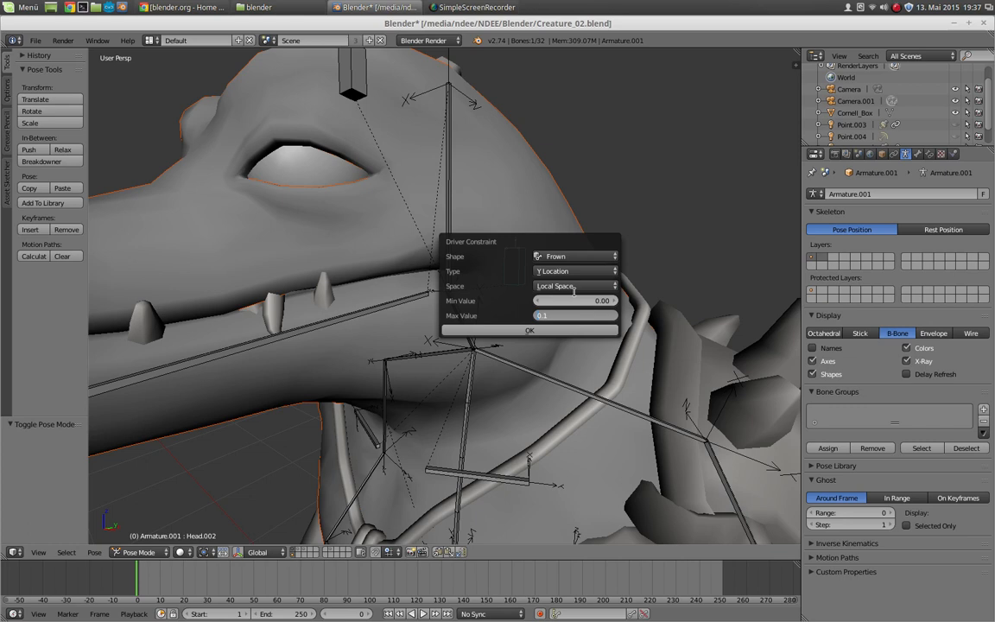
{"action": "left_click", "coordinate": [528, 330]}
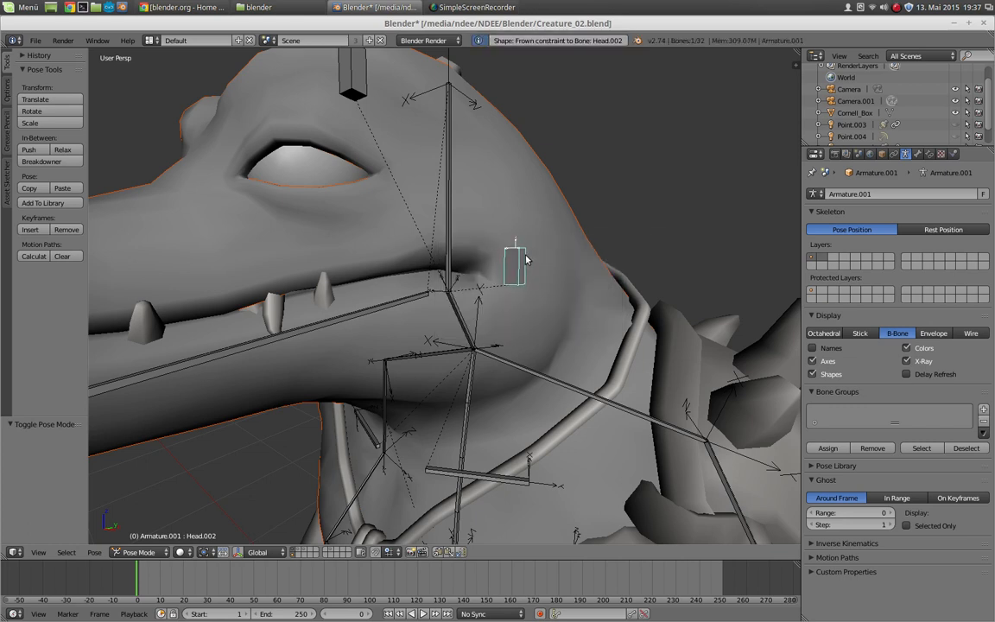
{"action": "left_click_drag", "start_coordinate": [515, 263], "coordinate": [515, 215]}
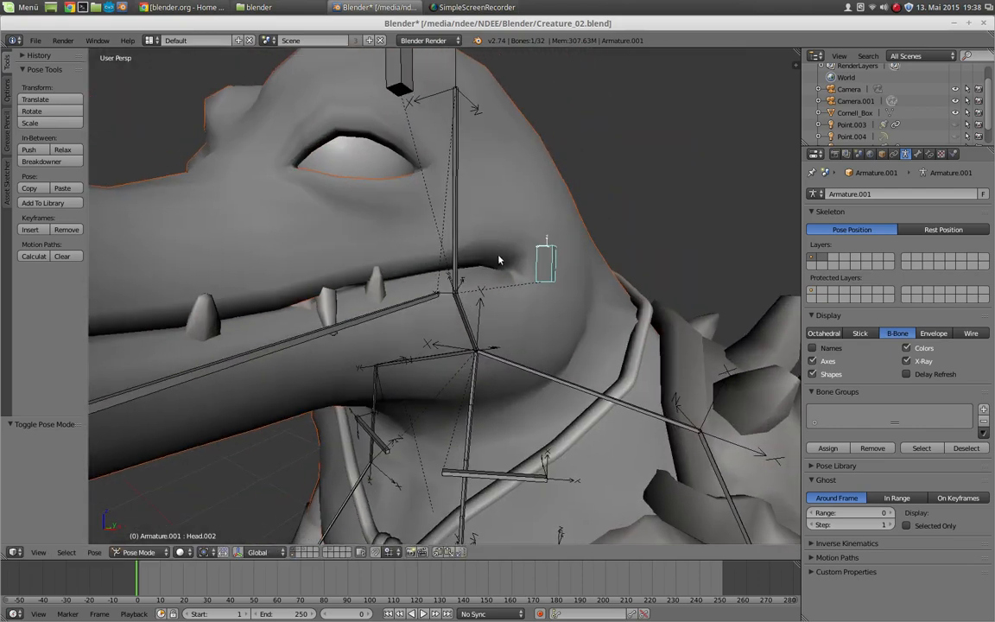
{"action": "left_click_drag", "start_coordinate": [498, 259], "coordinate": [490, 249]}
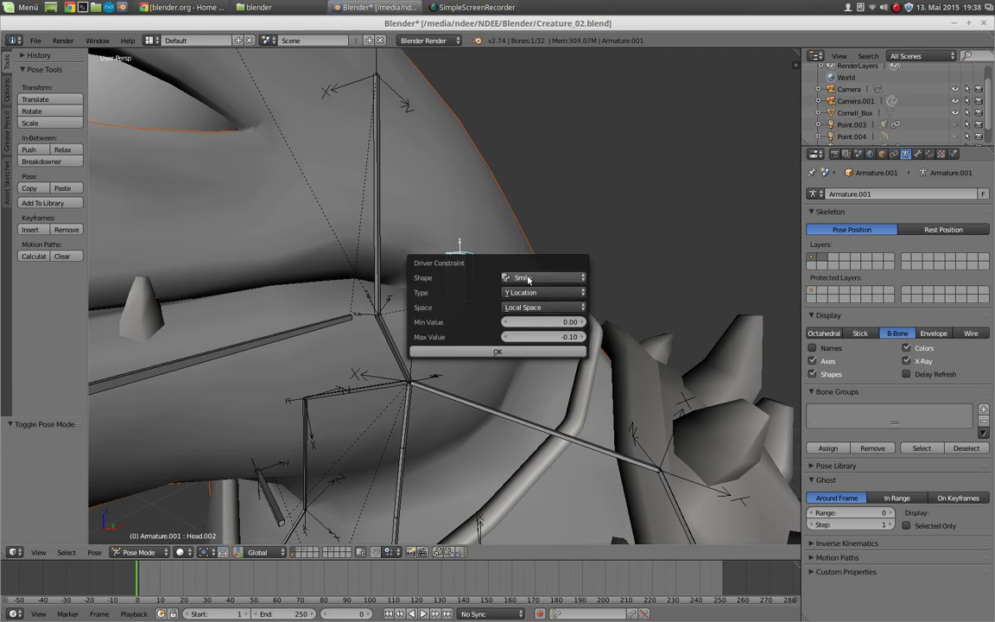
Step: Add another Smile driver from Head.002 using a different location axis and range, and confirm
{"action": "left_click", "coordinate": [544, 292]}
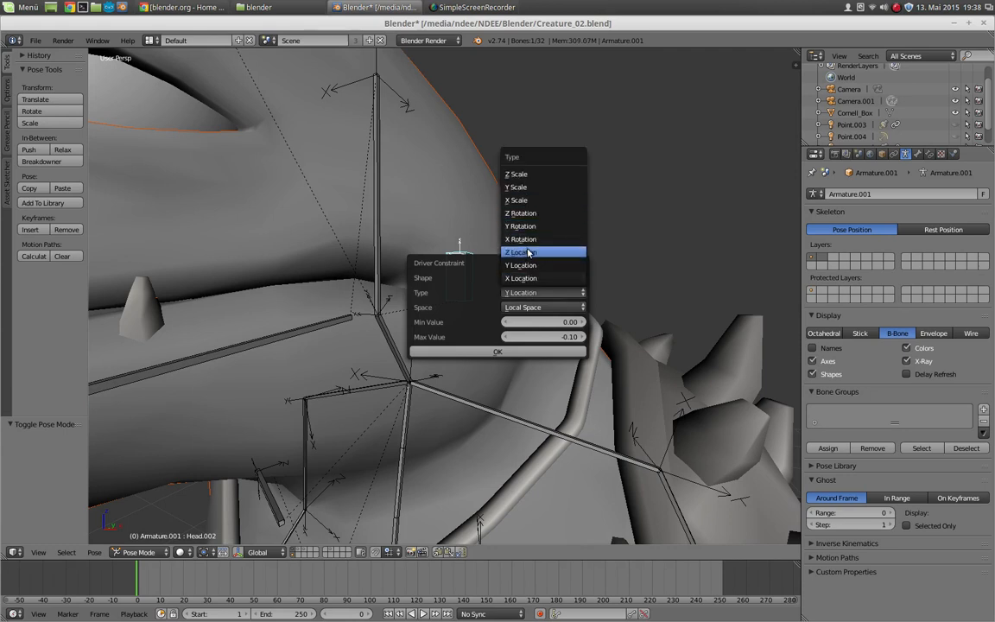
{"action": "left_click", "coordinate": [544, 307]}
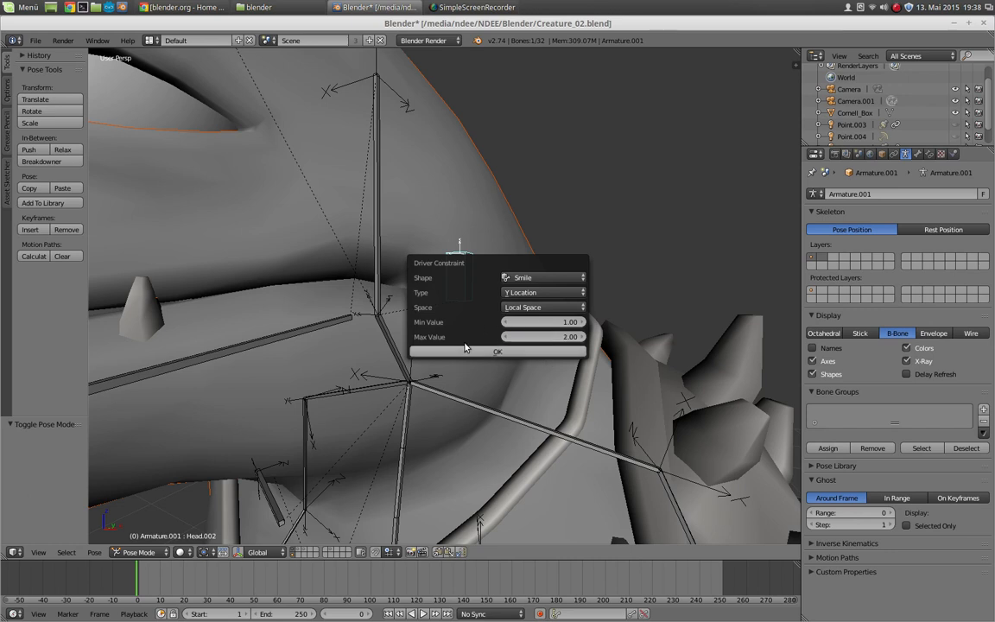
{"action": "left_click", "coordinate": [497, 352]}
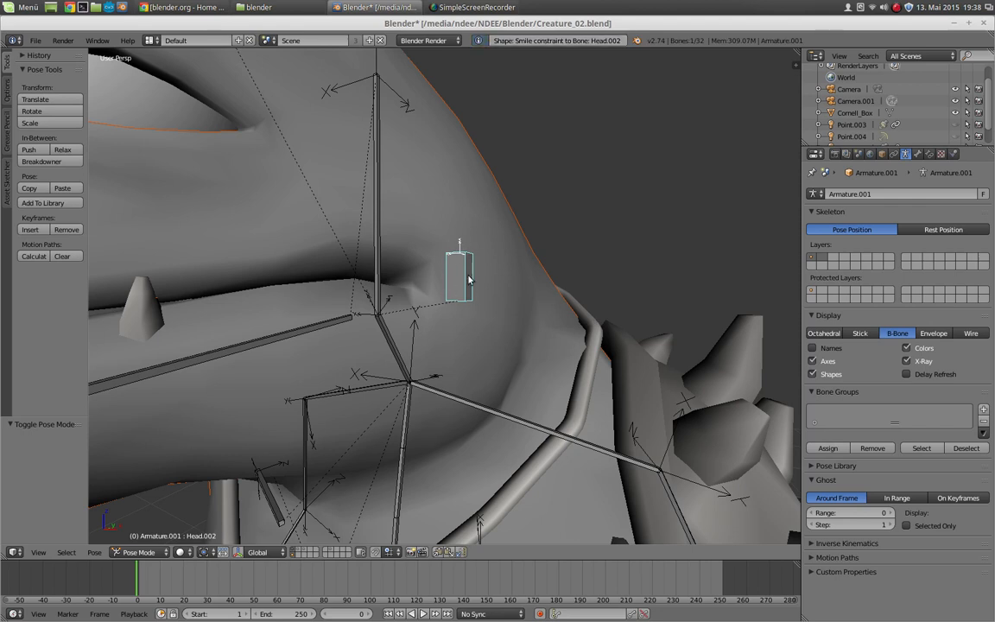
{"action": "mouse_move", "coordinate": [469, 300]}
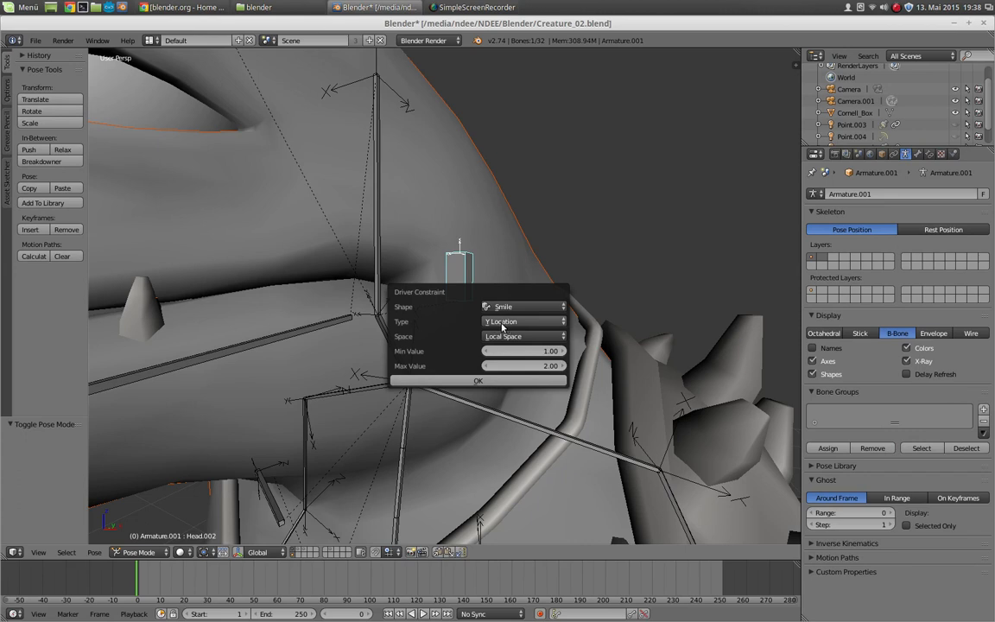
Step: Drive Smile from Head.002's Y scale with range 1.00 to 2.00 and confirm
{"action": "left_click", "coordinate": [521, 321]}
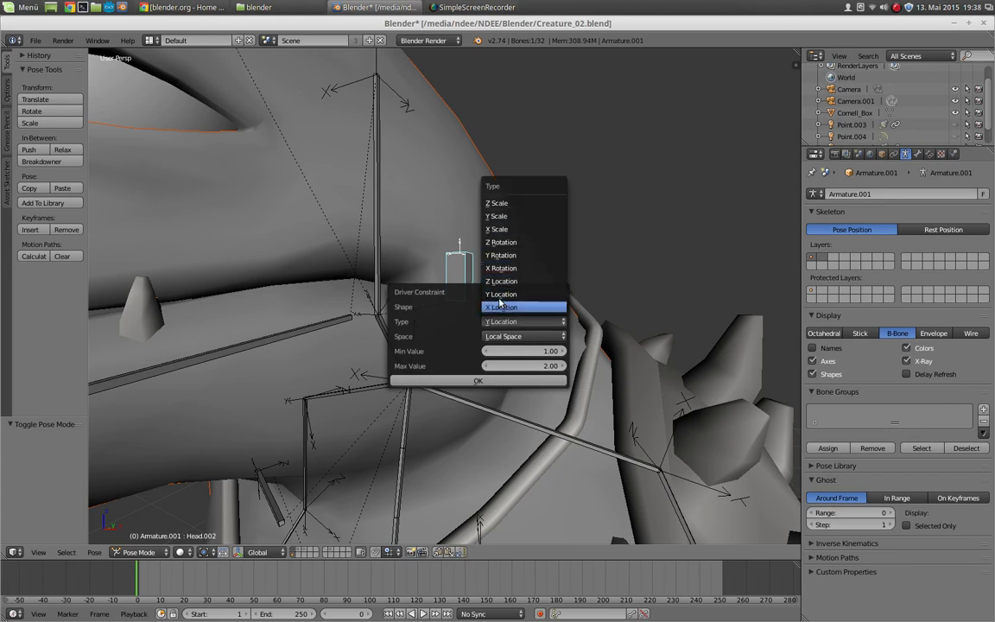
{"action": "left_click", "coordinate": [498, 216]}
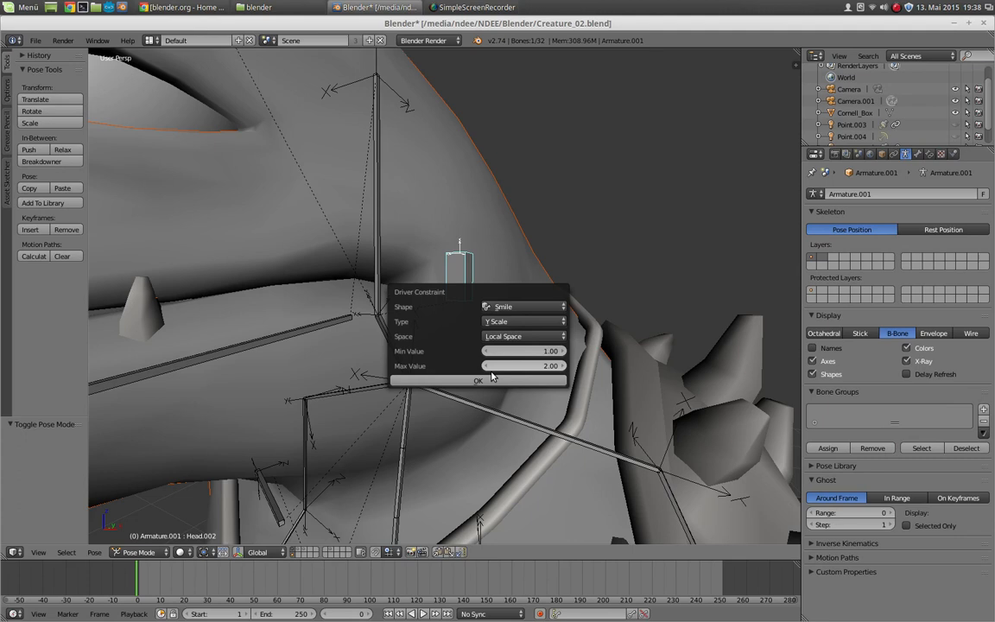
{"action": "left_click", "coordinate": [477, 382]}
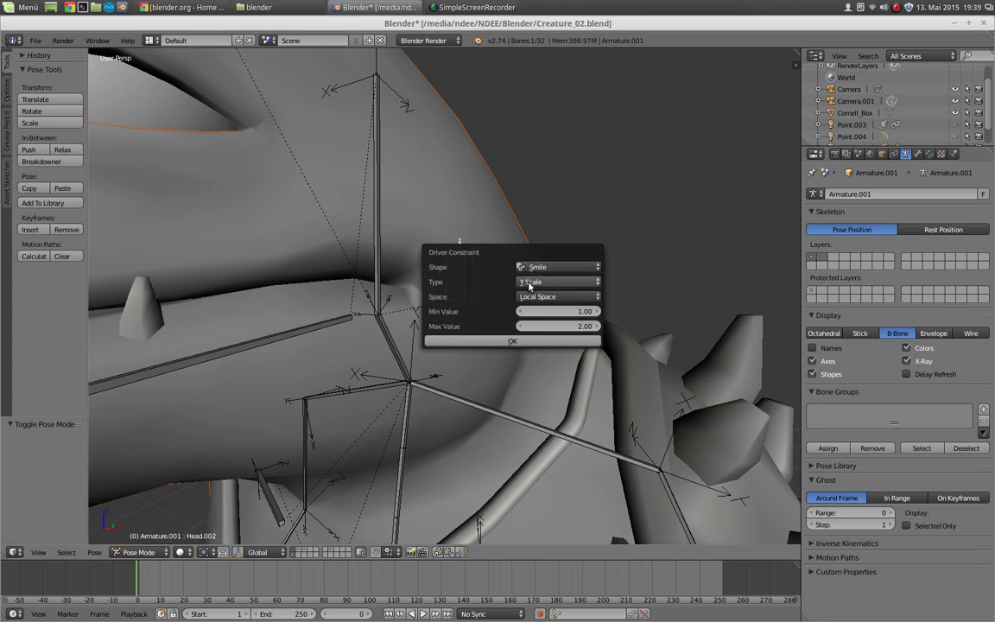
{"action": "left_click", "coordinate": [511, 340]}
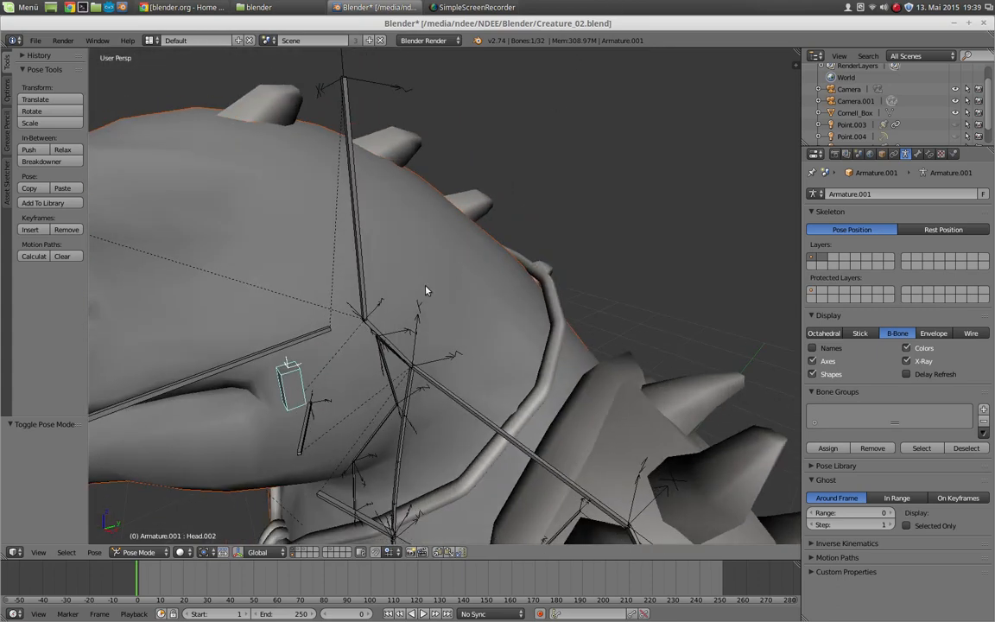
{"action": "left_click_drag", "start_coordinate": [423, 290], "coordinate": [389, 337]}
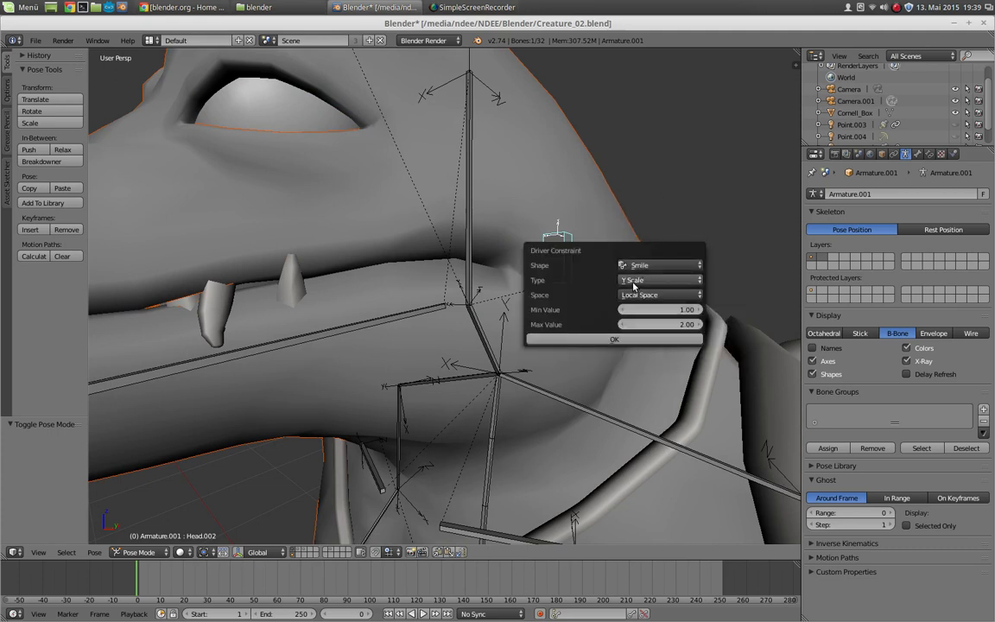
Step: Drive Smile from Head.002's X rotation starting at 0 and confirm the constraint
{"action": "left_click", "coordinate": [660, 280]}
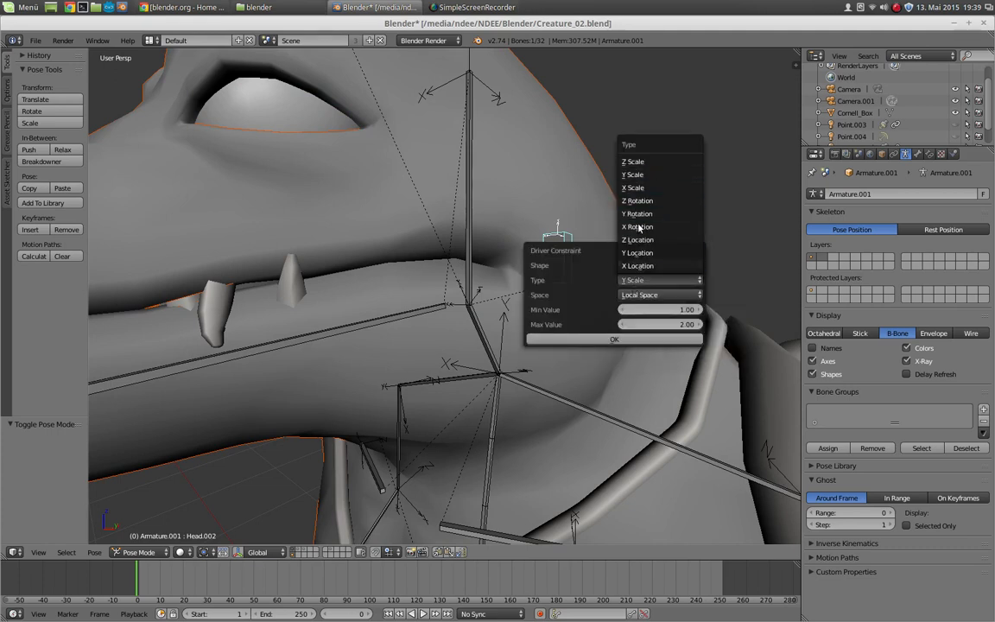
{"action": "mouse_move", "coordinate": [637, 214]}
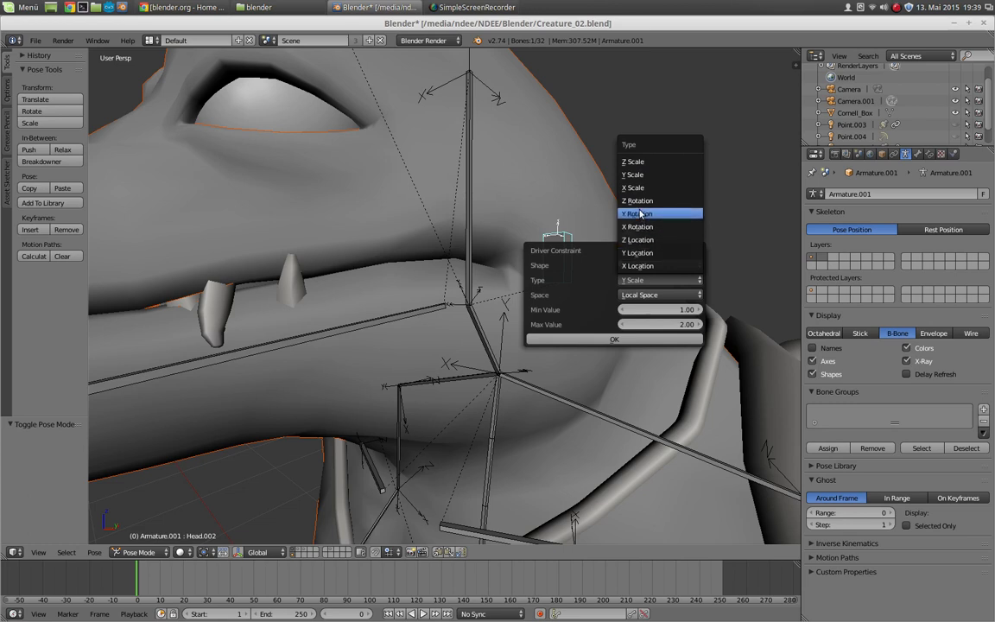
{"action": "left_click", "coordinate": [639, 226]}
{"action": "type", "text": "-90"}
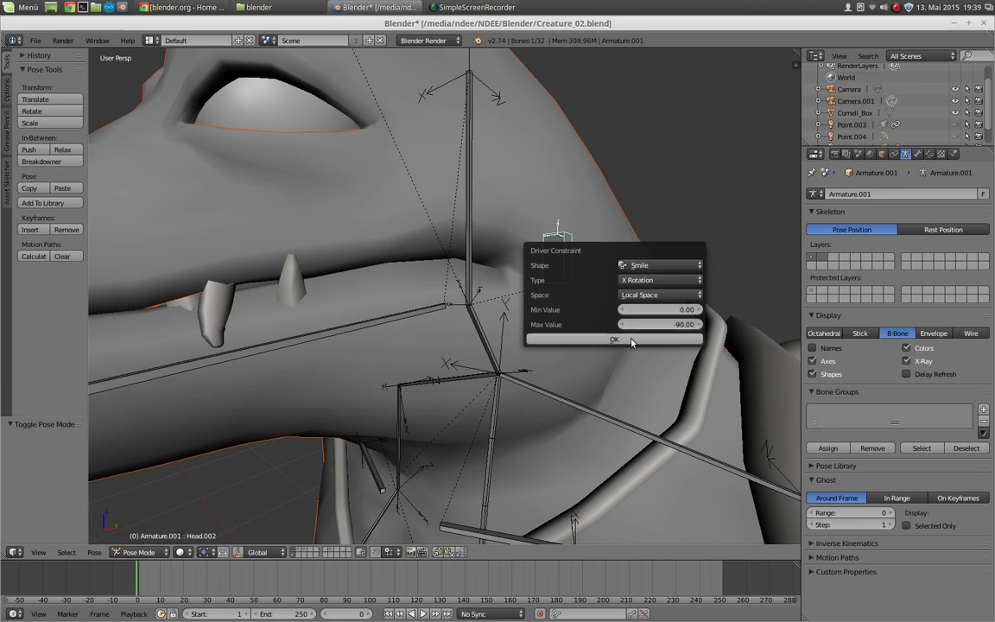
{"action": "left_click", "coordinate": [615, 338]}
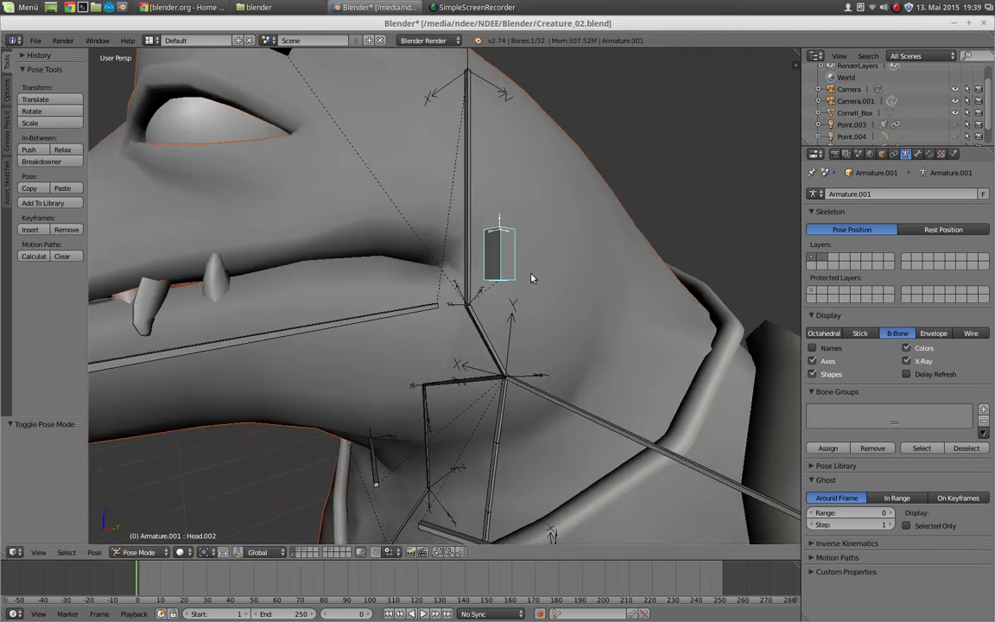
Step: Drive Smile from the next bone's Y location starting at 0 and confirm
{"action": "left_click", "coordinate": [596, 314]}
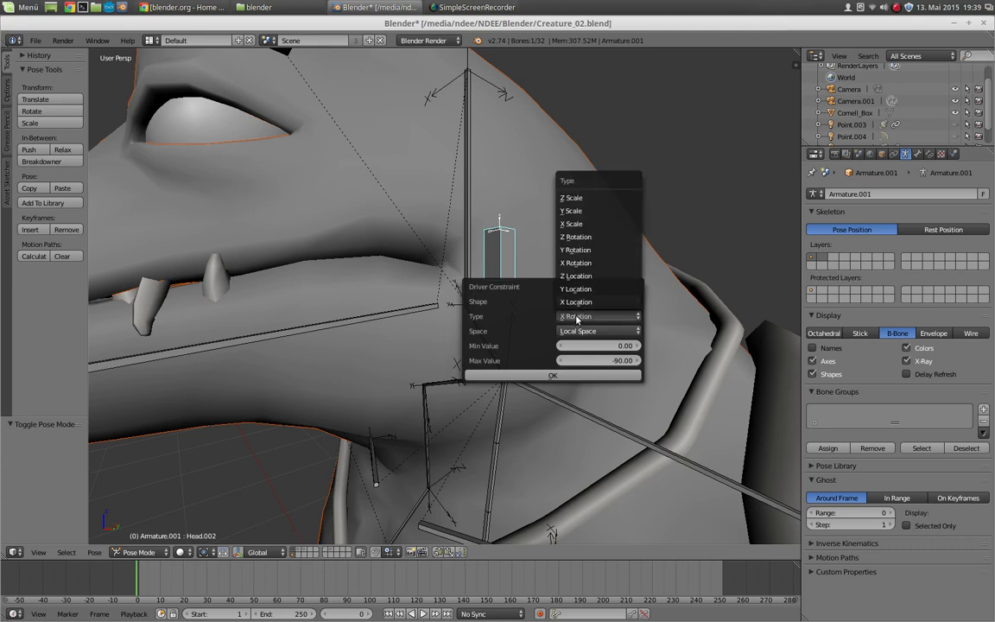
{"action": "left_click", "coordinate": [577, 289]}
{"action": "type", "text": "1"}
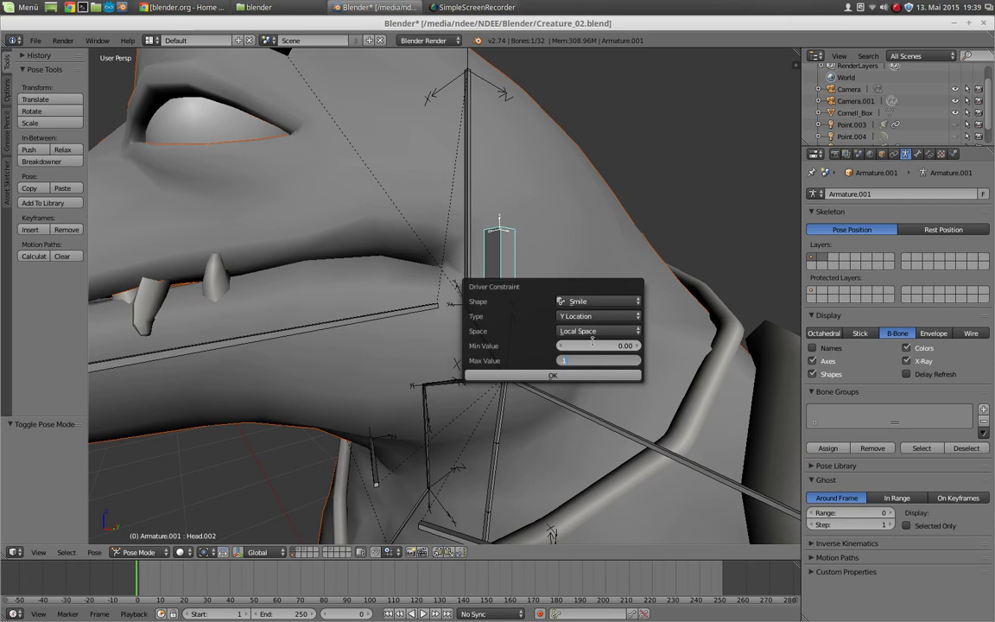
{"action": "left_click", "coordinate": [553, 375]}
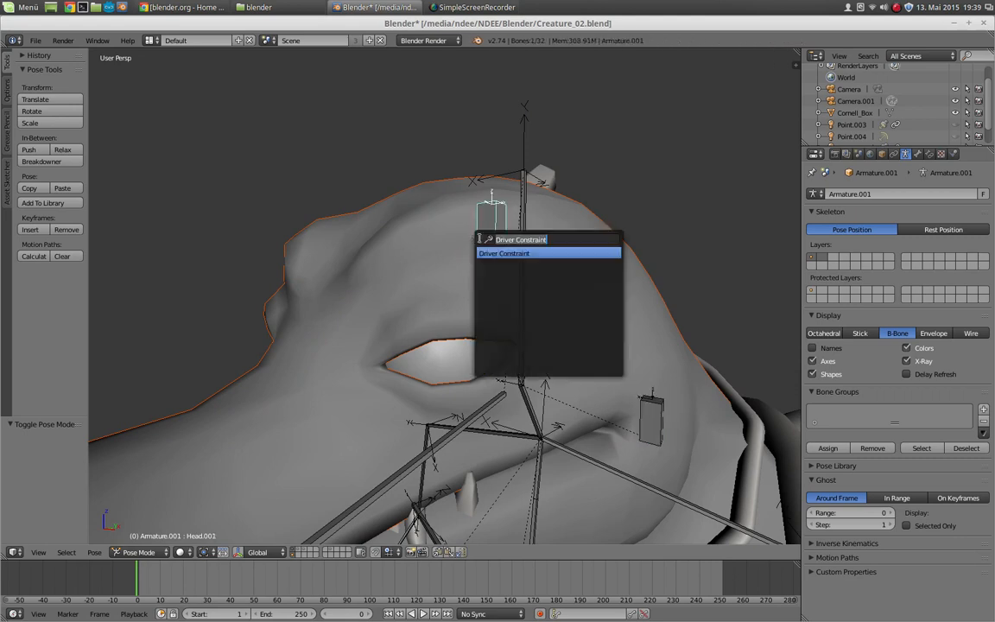
Step: Drive Eyebrow_up and Eyebrow_down shape keys from bone Head.001's Y location
{"action": "left_click", "coordinate": [543, 270]}
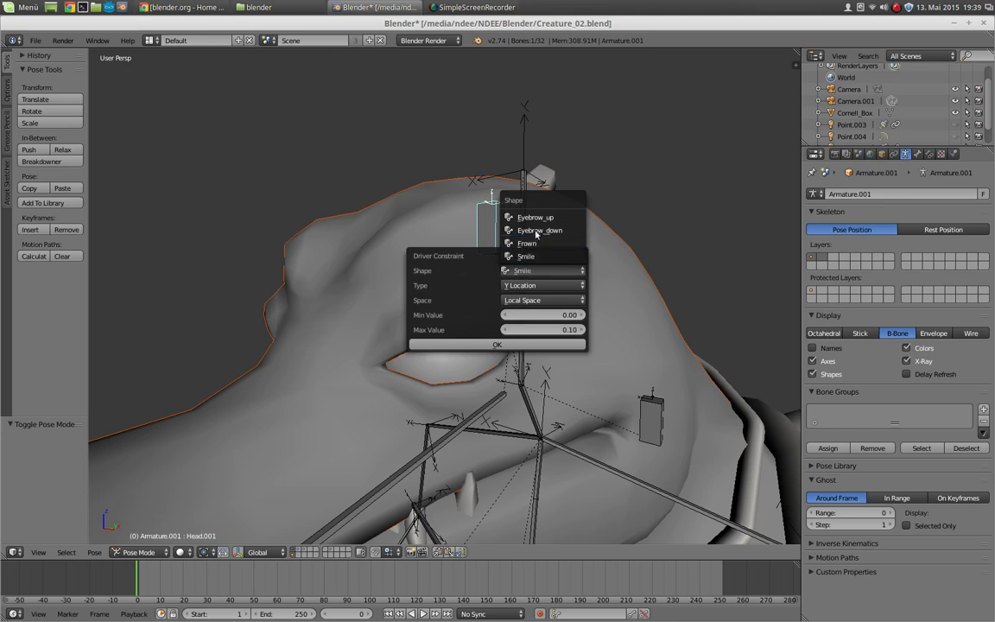
{"action": "left_click", "coordinate": [535, 218]}
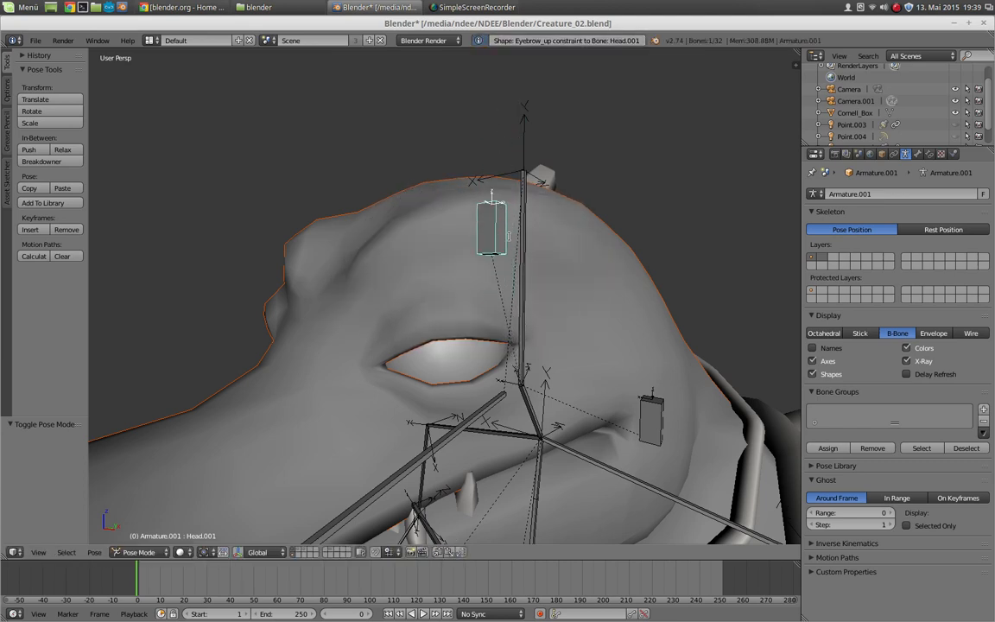
{"action": "left_click", "coordinate": [572, 270]}
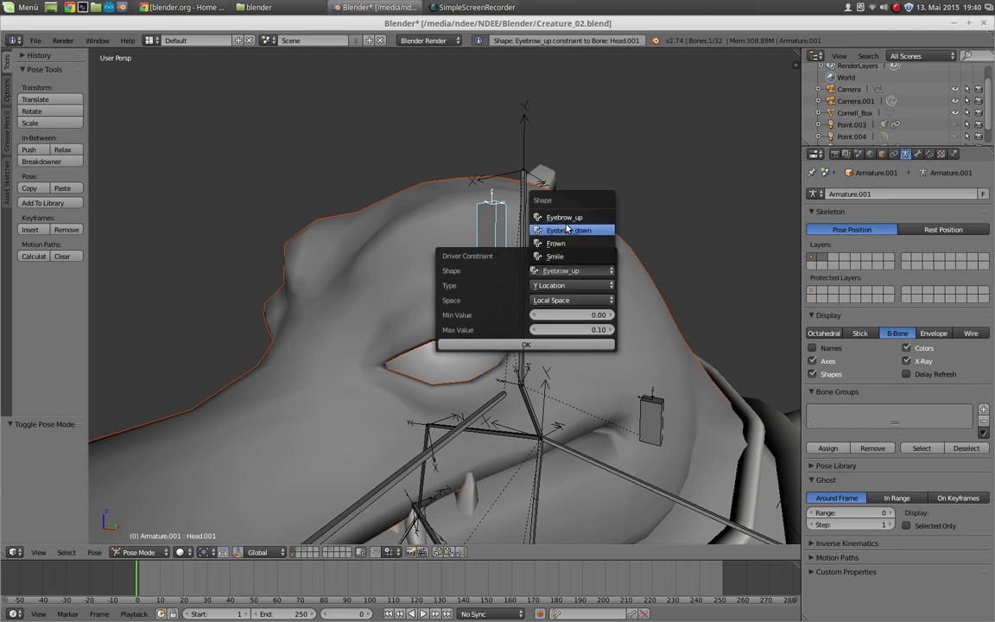
{"action": "left_click", "coordinate": [572, 230]}
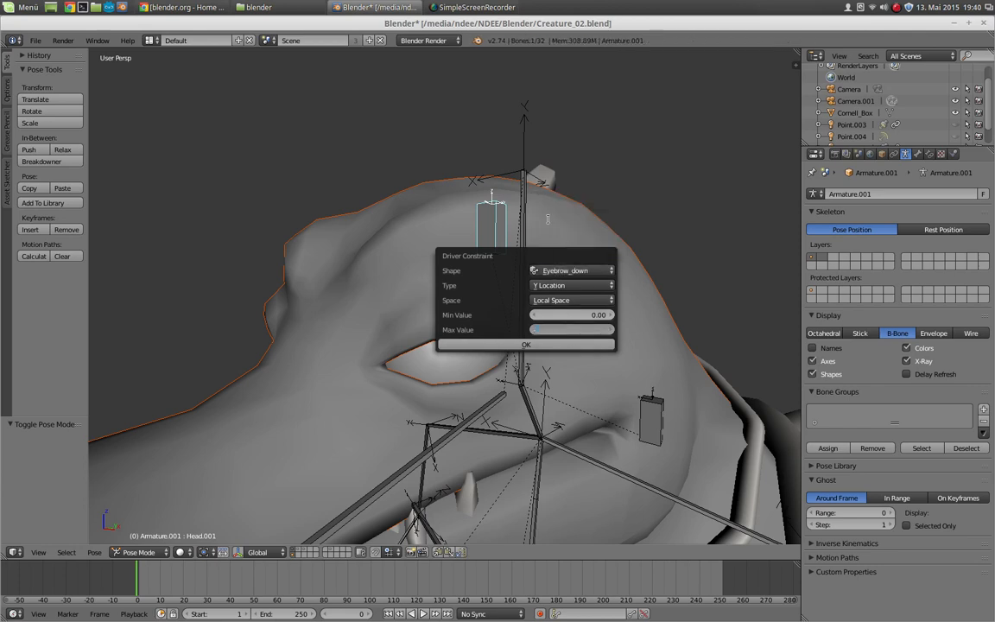
{"action": "left_click", "coordinate": [525, 343]}
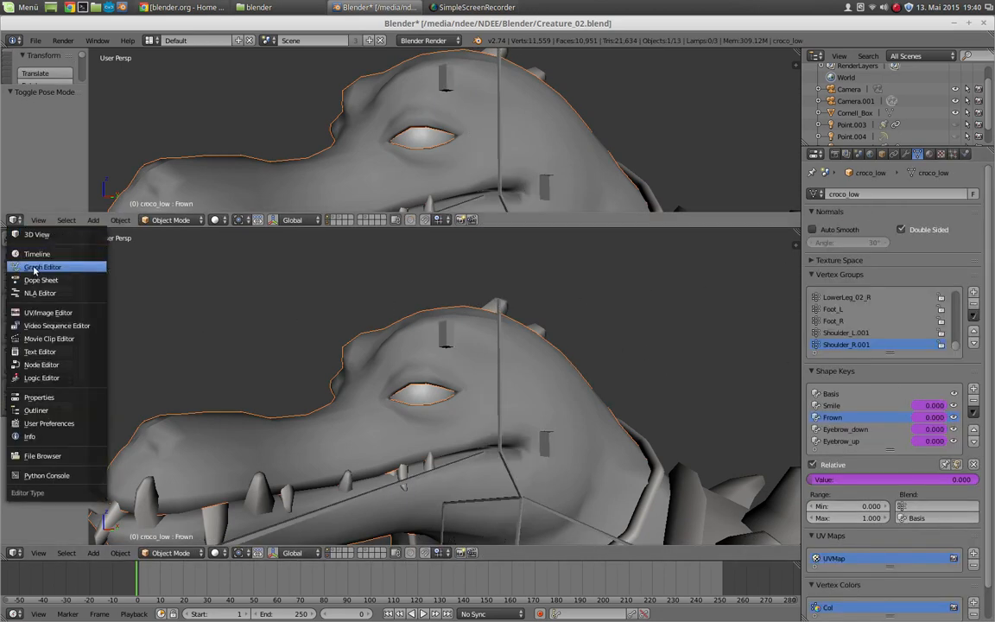
Step: Switch the upper area to the Drivers editor and inspect the Head.002 X-location driver variable
{"action": "left_click", "coordinate": [41, 266]}
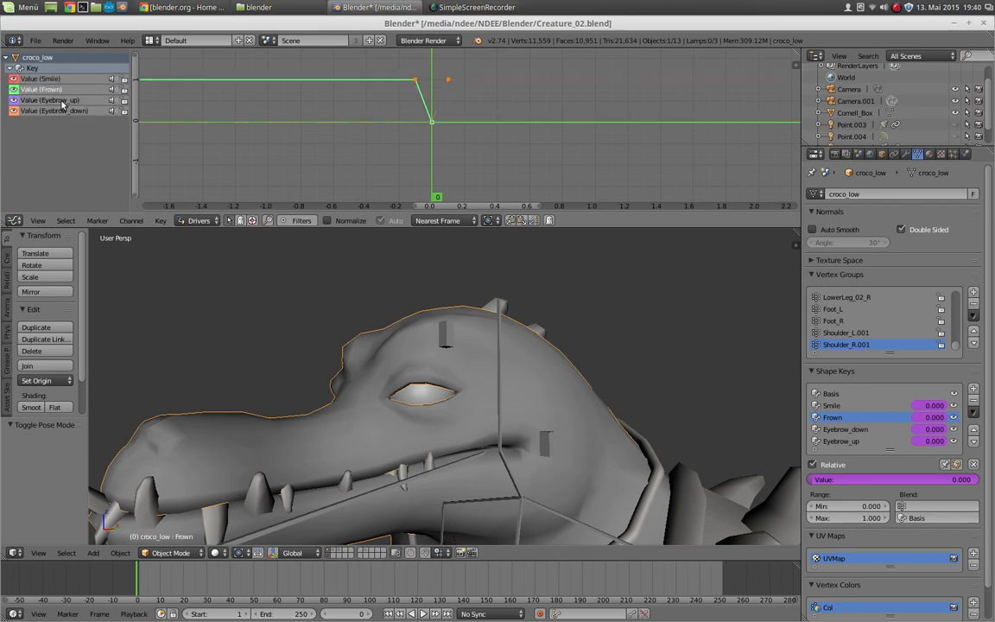
{"action": "left_click", "coordinate": [55, 111]}
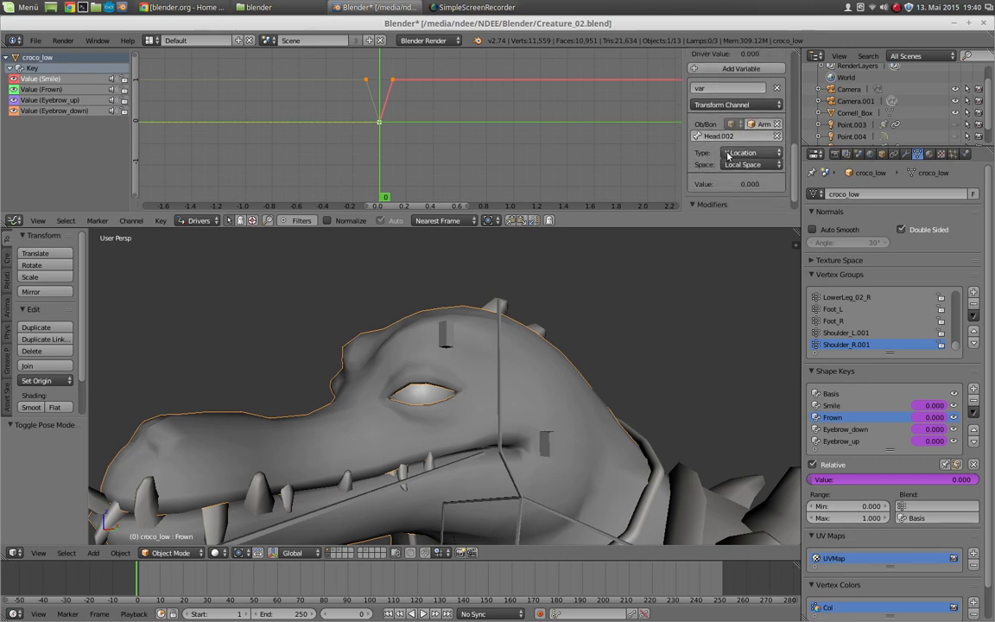
{"action": "left_click", "coordinate": [750, 152]}
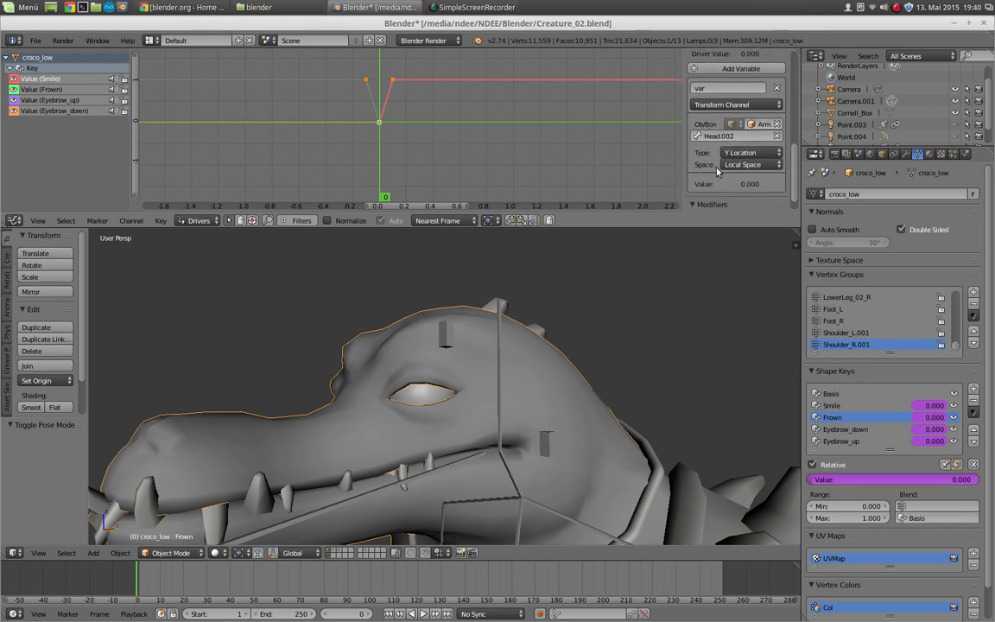
{"action": "mouse_move", "coordinate": [418, 120]}
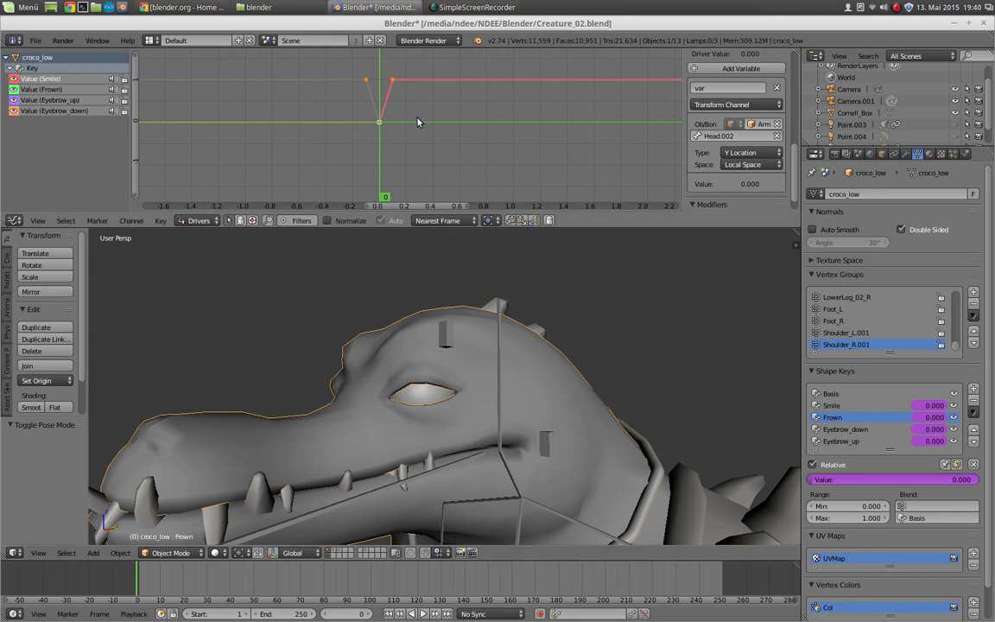
{"action": "mouse_move", "coordinate": [441, 138]}
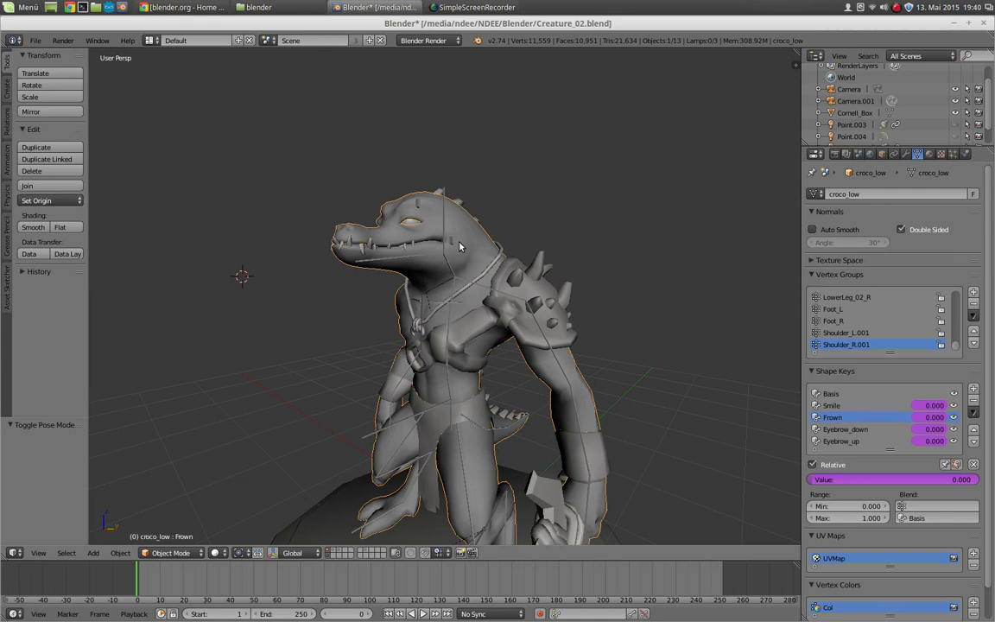
{"action": "mouse_move", "coordinate": [467, 248]}
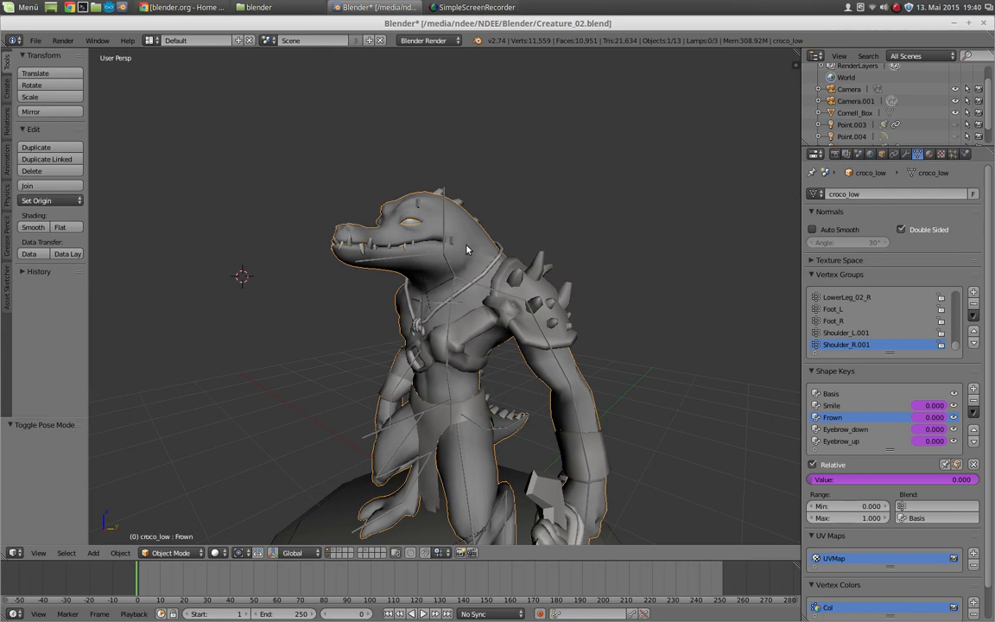
Step: Join the split areas back into a single 3D view showing the whole creature
{"action": "left_click_drag", "start_coordinate": [466, 259], "coordinate": [457, 276]}
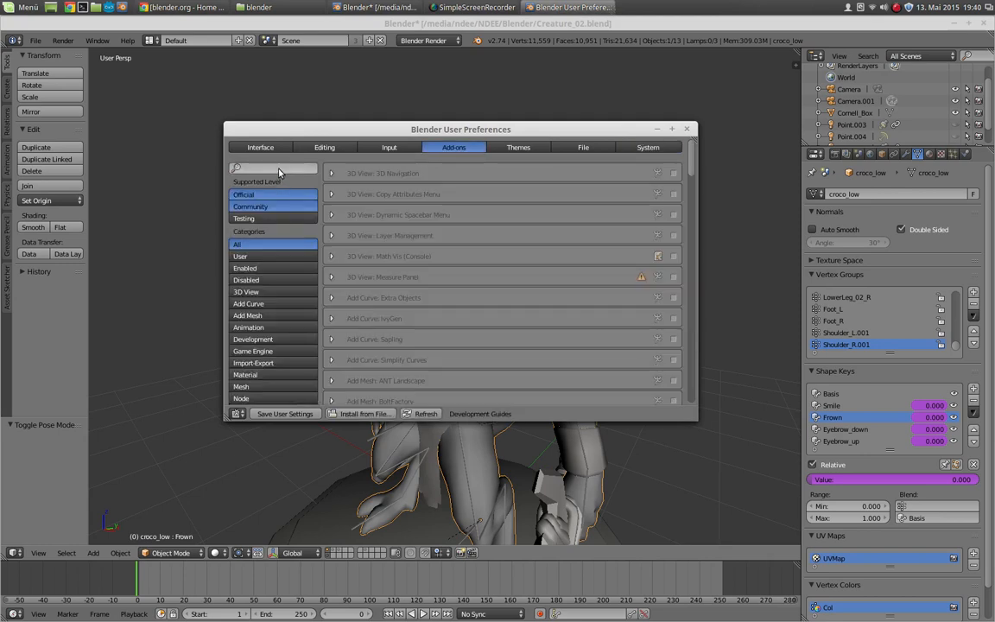
Step: Filter Add-ons to the Rigging category showing Driver to Bone Constraint, then close preferences
{"action": "scroll", "scroll_direction": "down", "scroll_amount": 3}
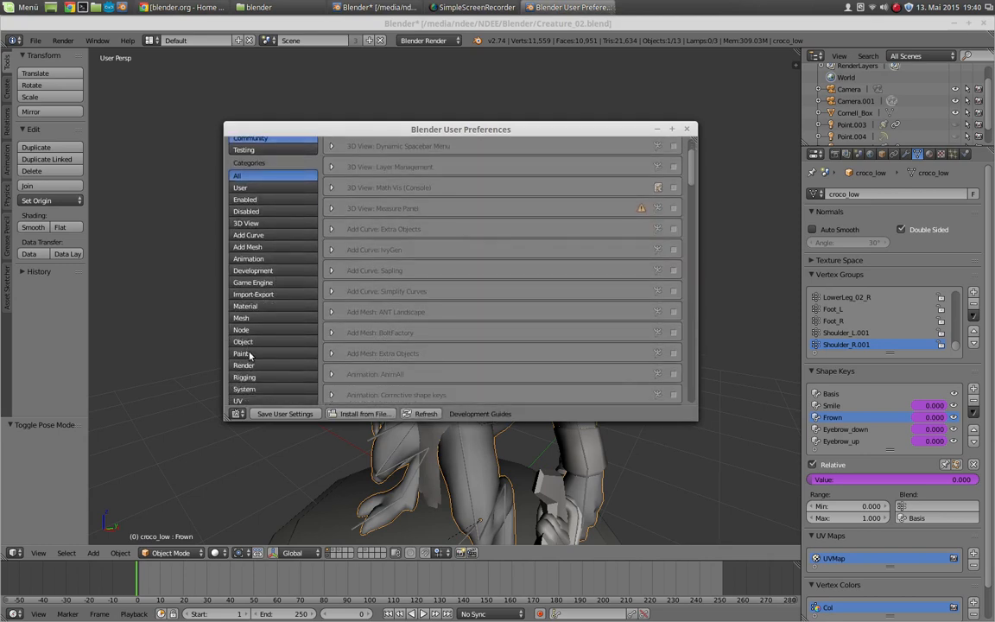
{"action": "left_click", "coordinate": [245, 377]}
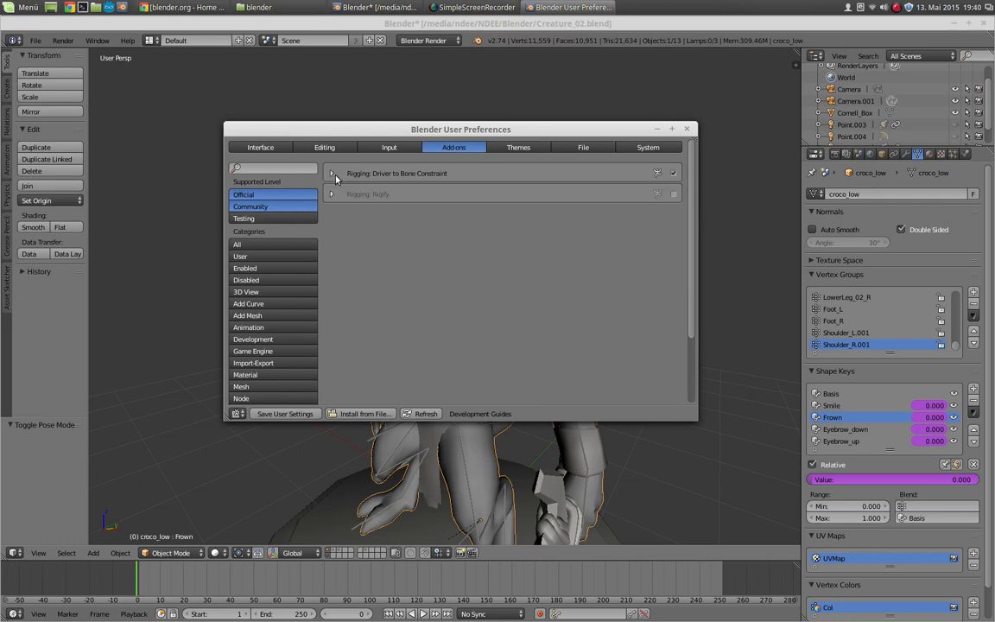
{"action": "left_click", "coordinate": [687, 128]}
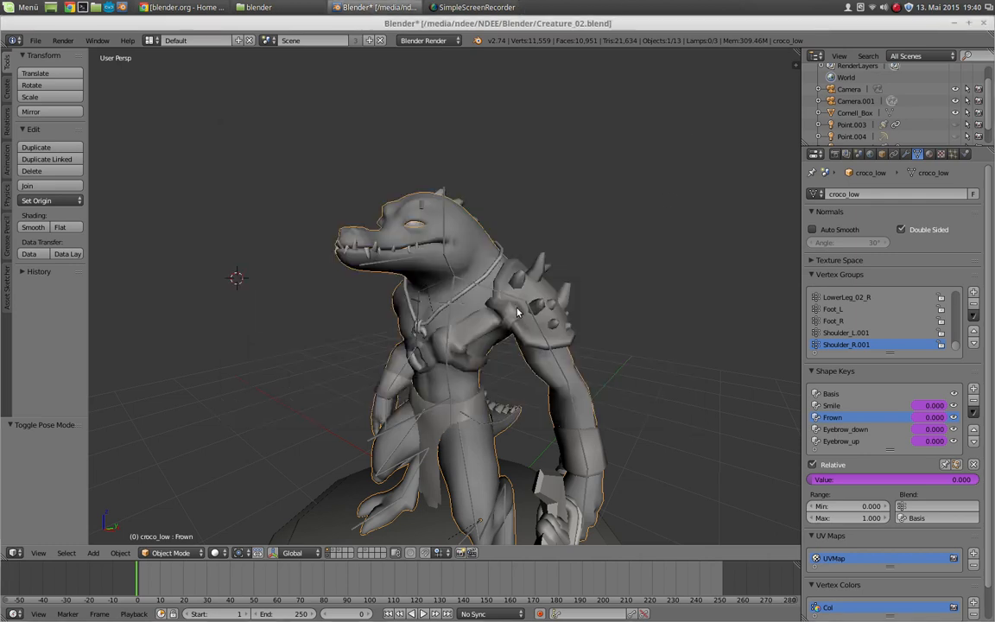